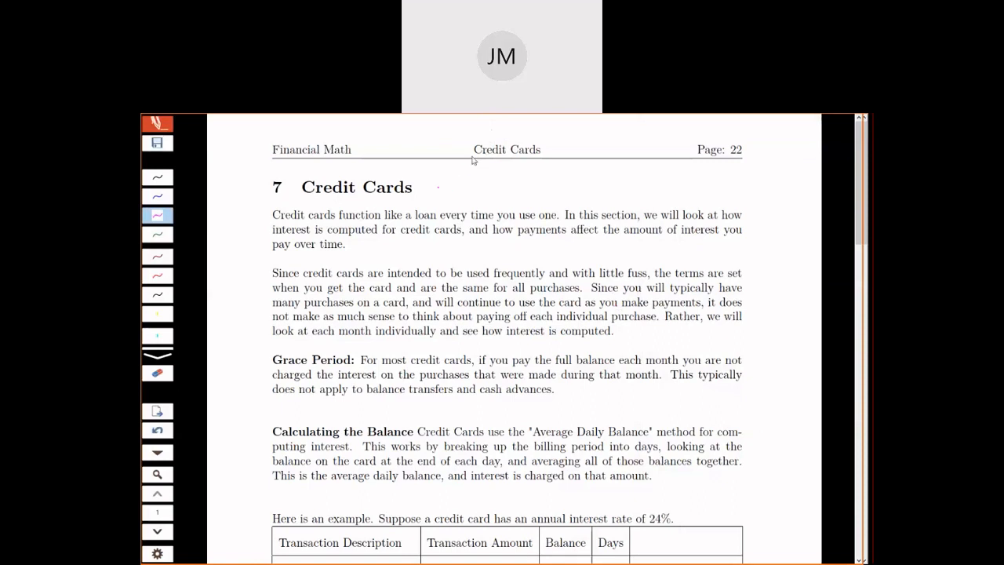
mouse_move(495, 236)
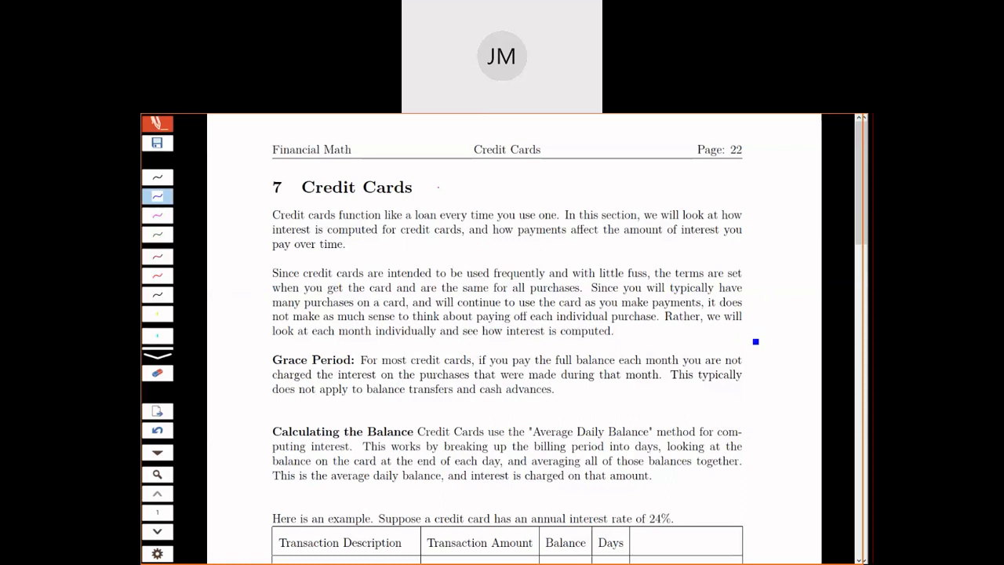
Step: Handwrite the balances 574 for Jan. 25 groceries and 771 for Jan. 29 clothes in the table
scroll("down", 3)
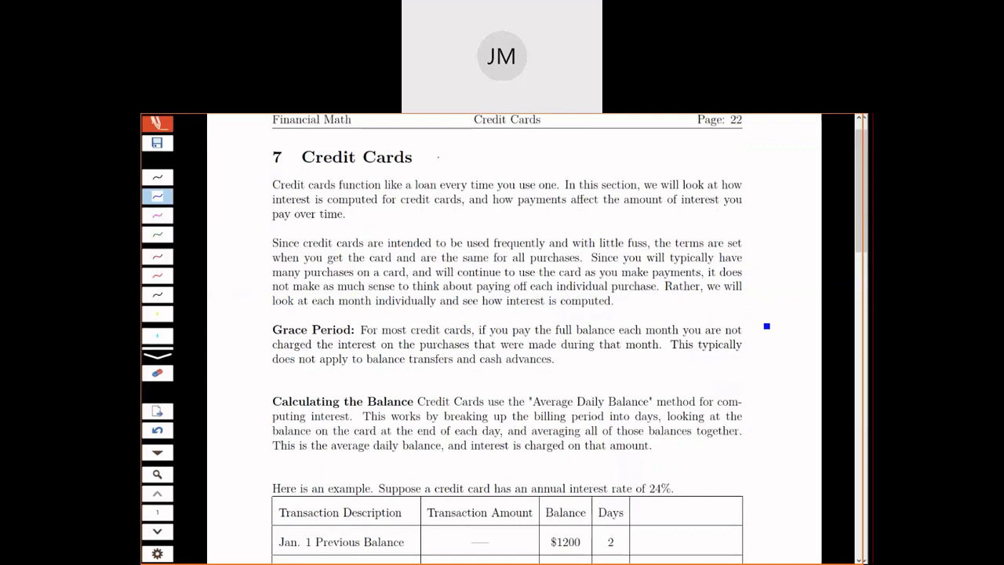
scroll("down", 3)
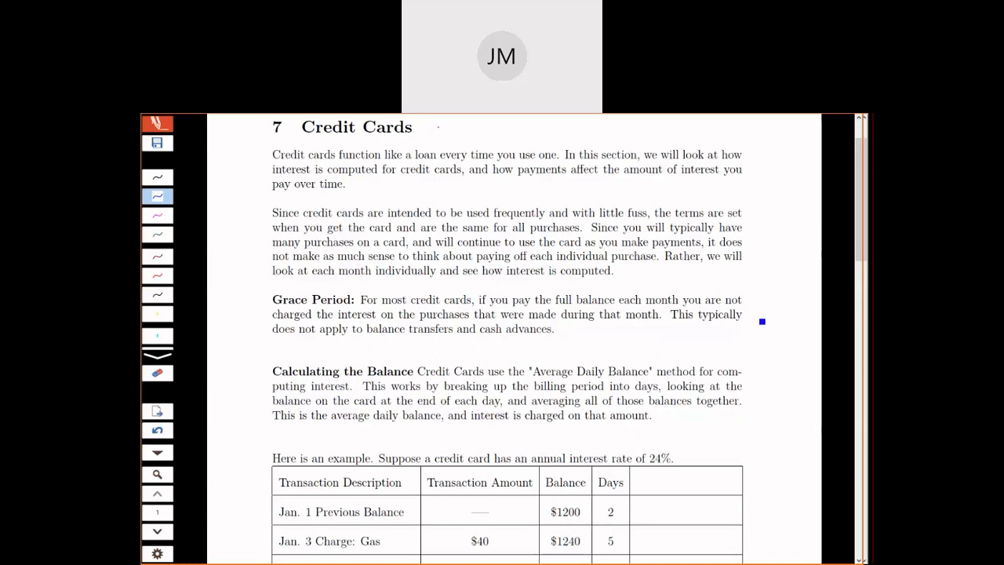
scroll("down", 3)
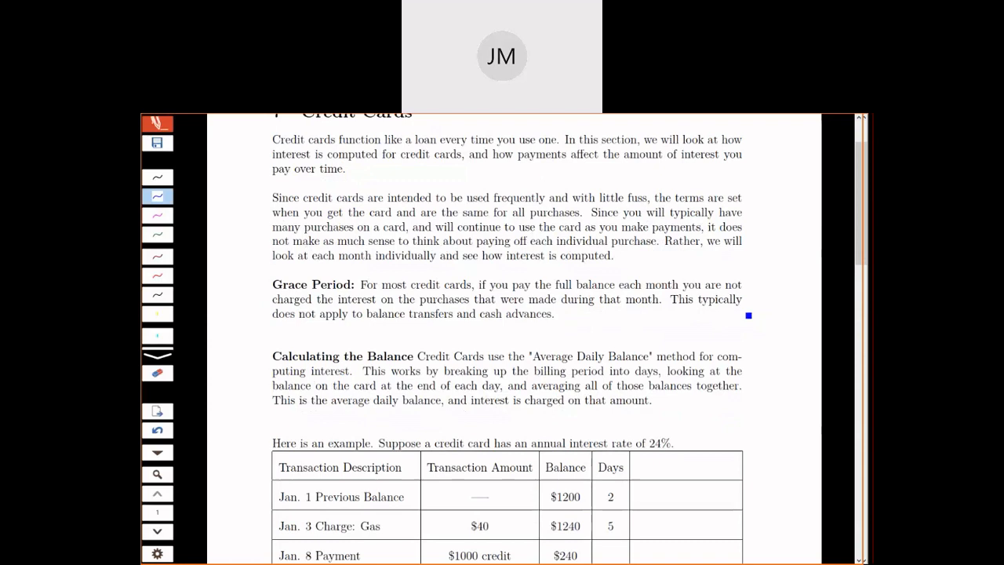
scroll("down", 3)
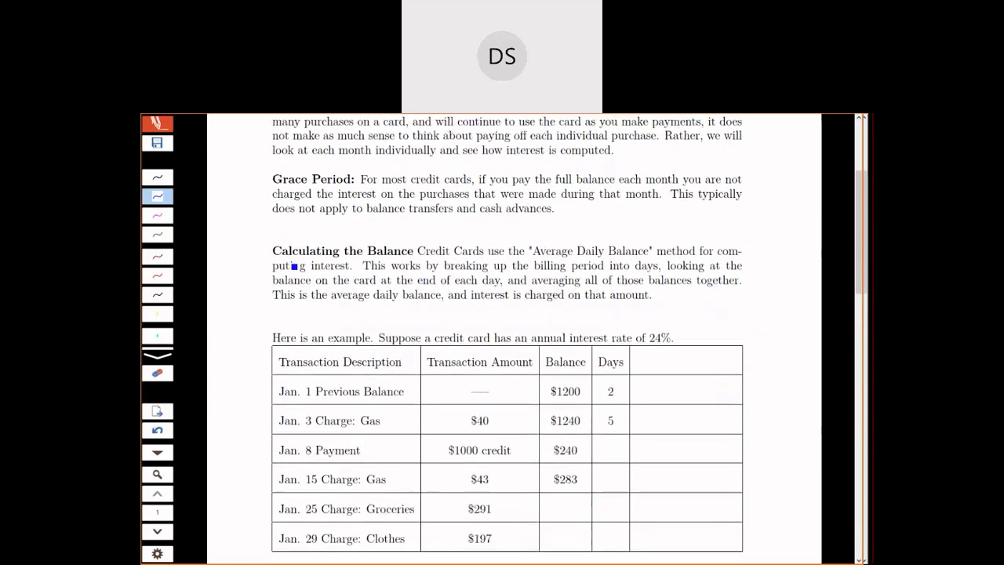
scroll("down", 3)
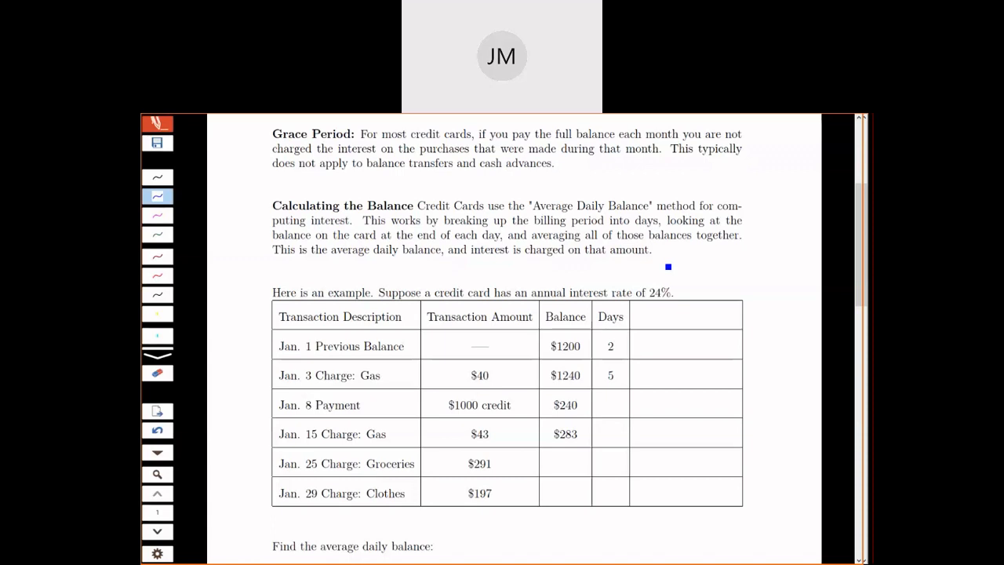
scroll("down", 3)
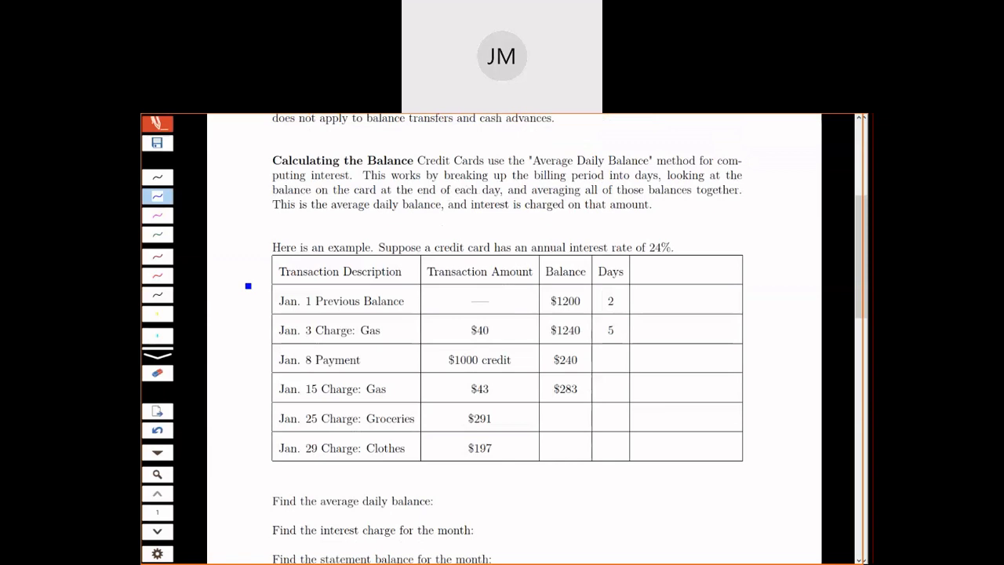
mouse_move(255, 449)
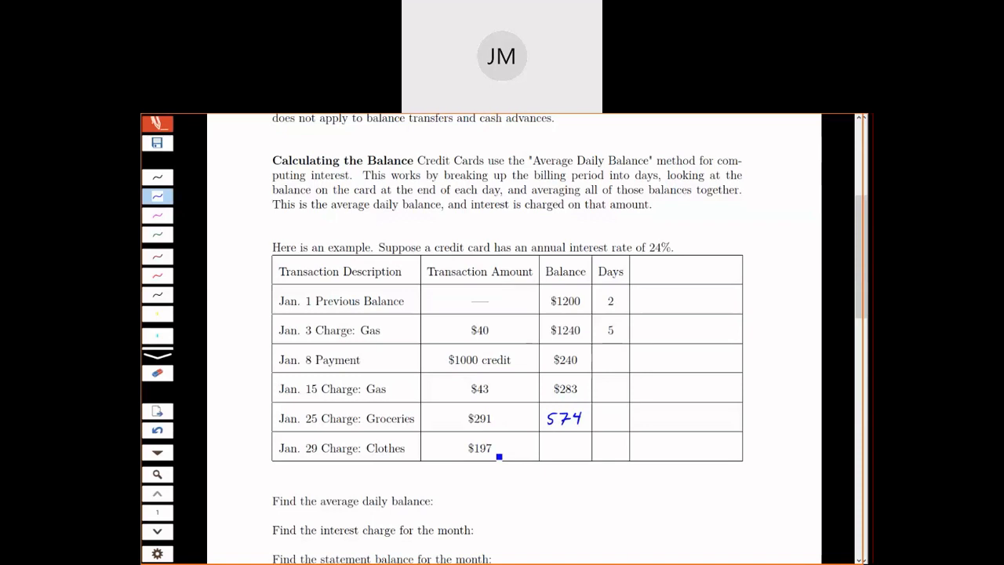
type("771")
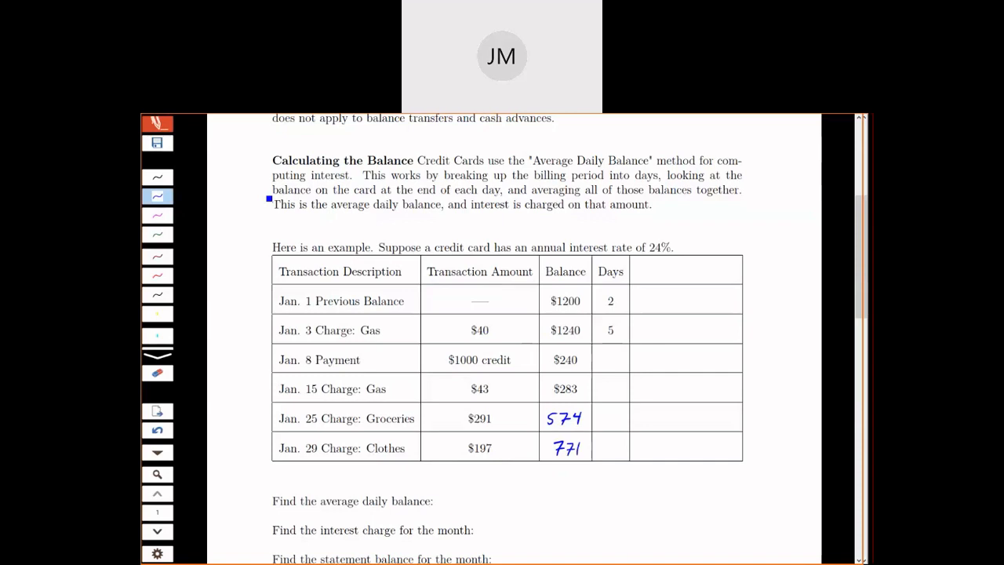
Step: Switch to red ink and start a numbered list beside the Average Daily Balance paragraph
left_click(157, 256)
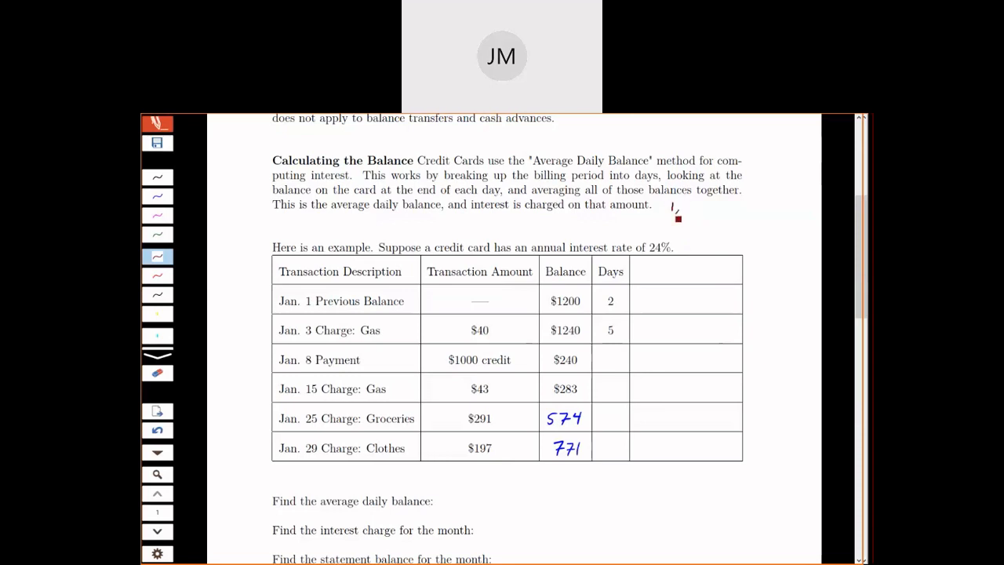
Step: Extend the red list, then write day counts 7, 10, 4, 3 and total 31 in the Days column
left_click_drag(674, 210, 725, 212)
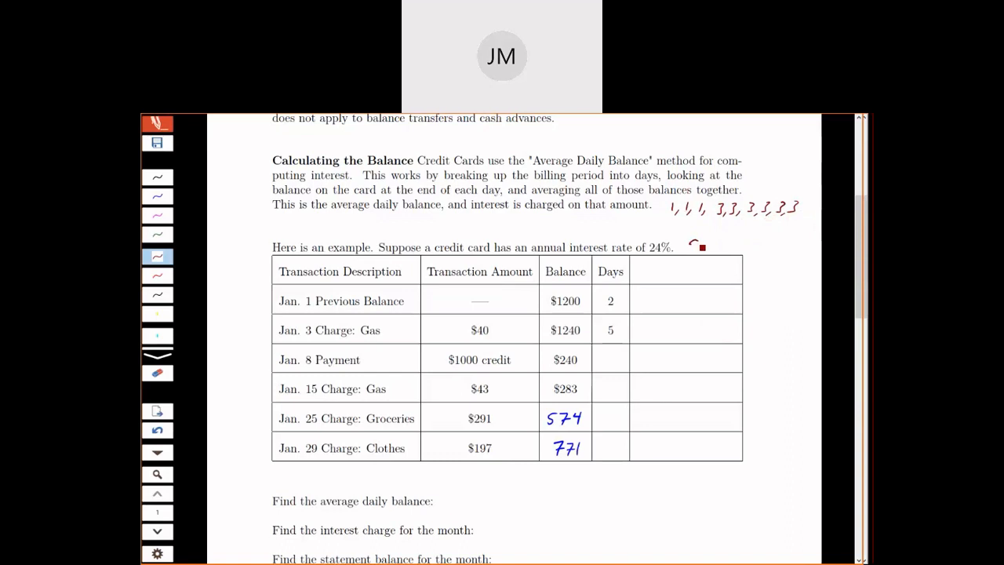
left_click_drag(688, 248, 720, 245)
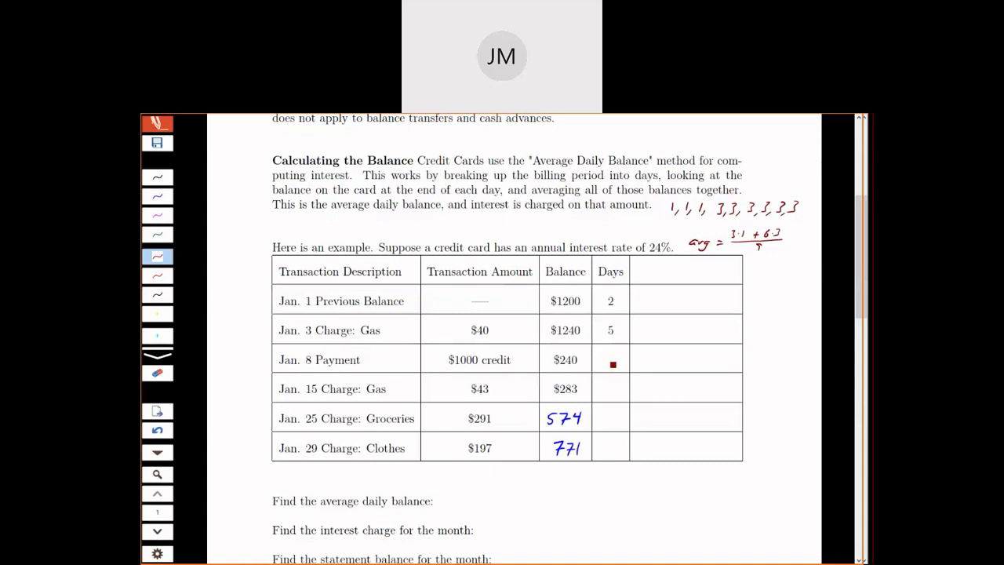
left_click(157, 196)
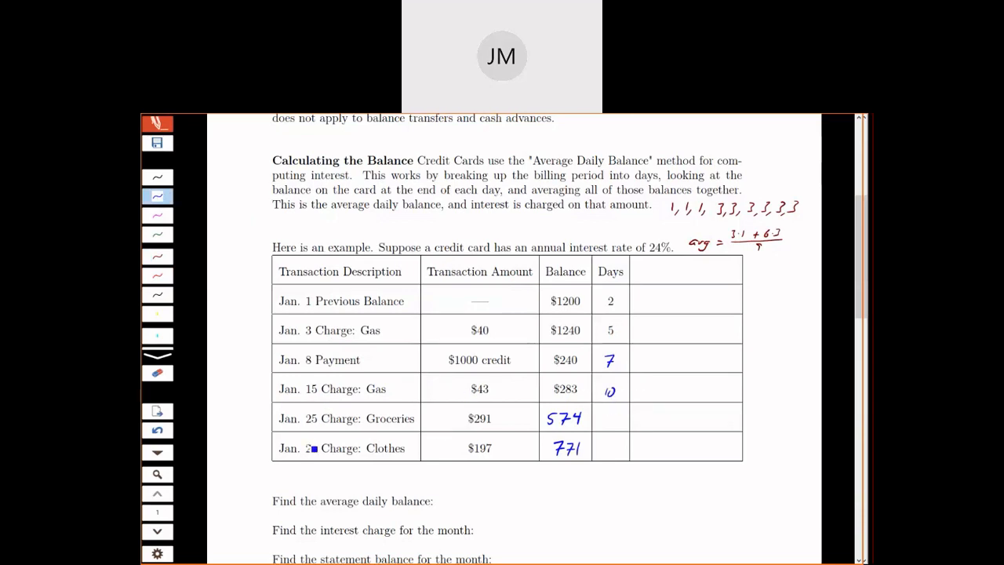
left_click(610, 418)
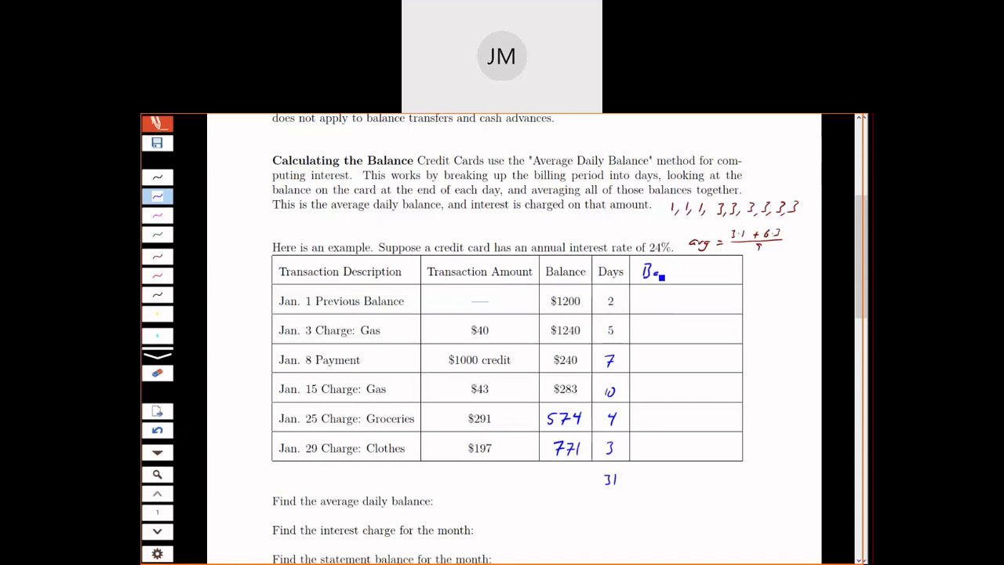
Step: Add a Balance × Days column with products 2400, 6200, 1680, 2830, 2296, 2313 and label 'average' below
type("Balance × Days")
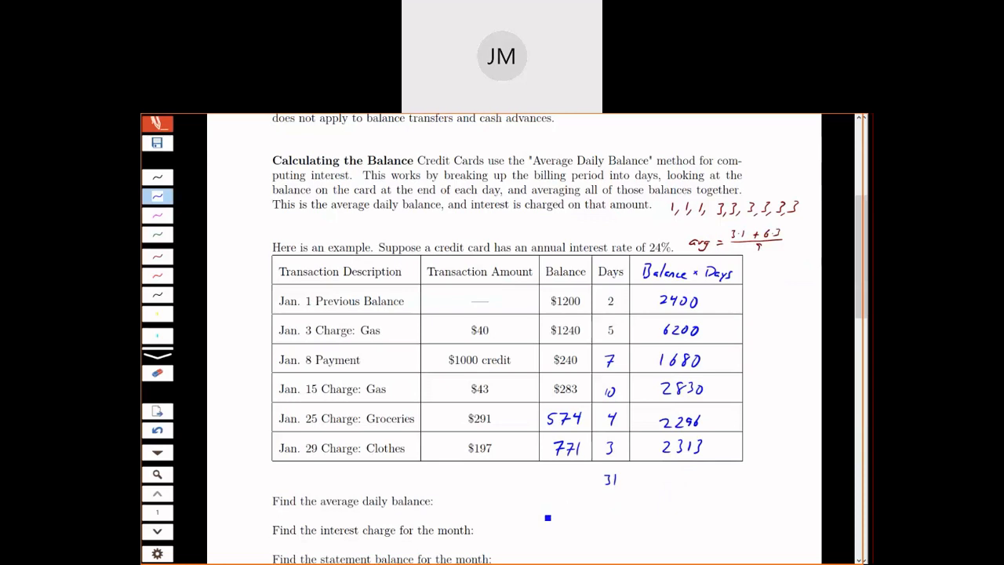
type("average")
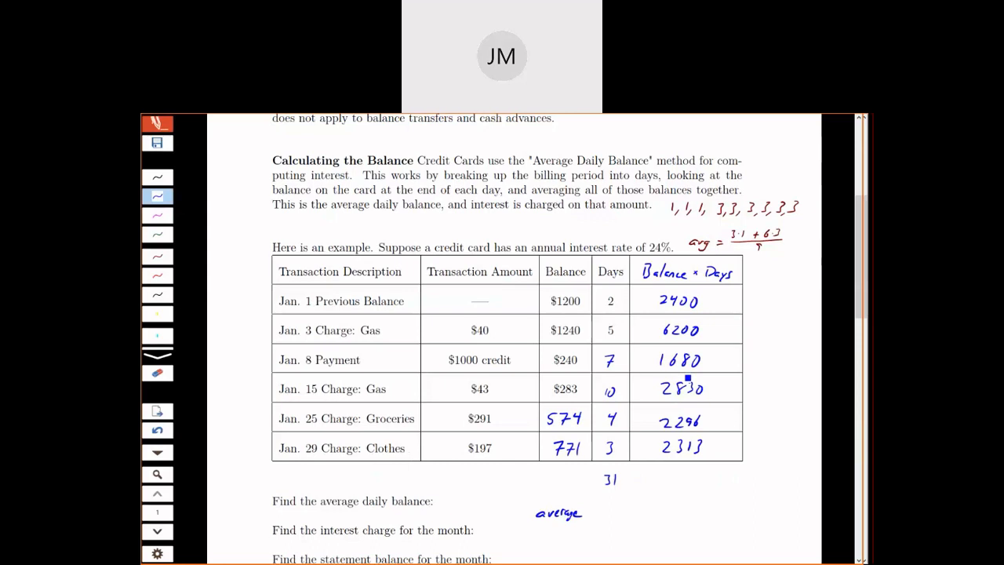
Step: Total the products as 17719 and write average daily balance = 17719/31 = 571.58
type("17")
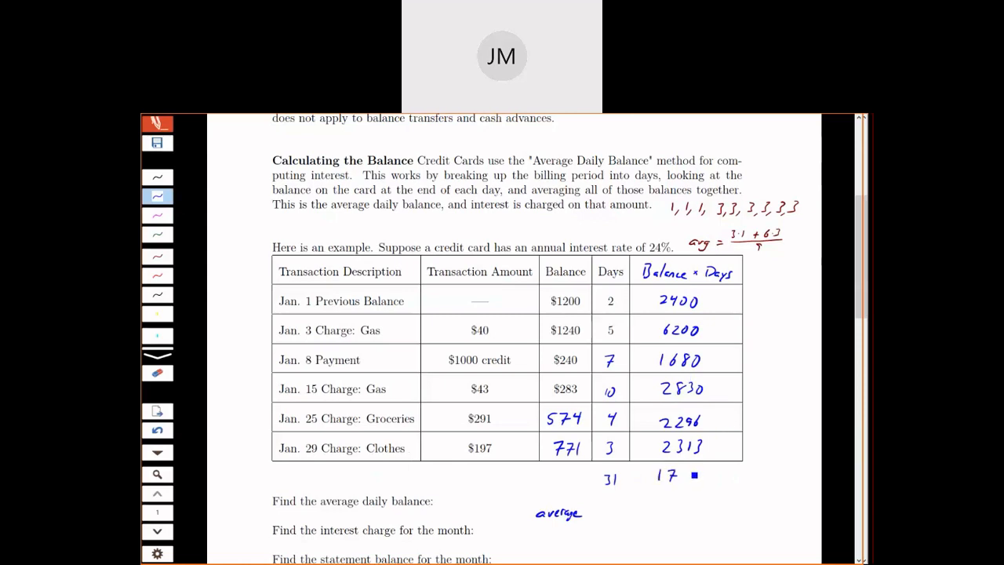
left_click_drag(694, 477, 709, 483)
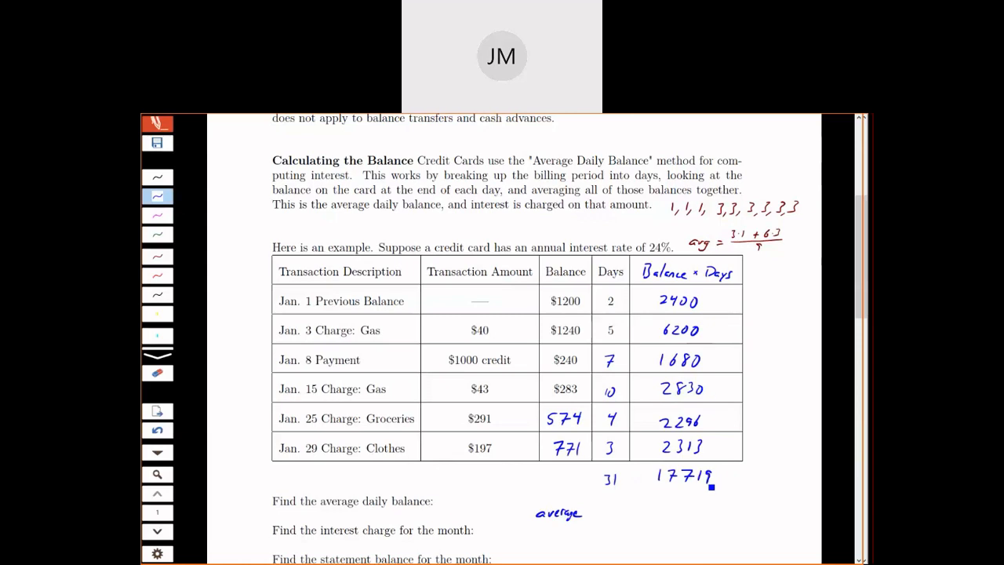
type("daily balance =")
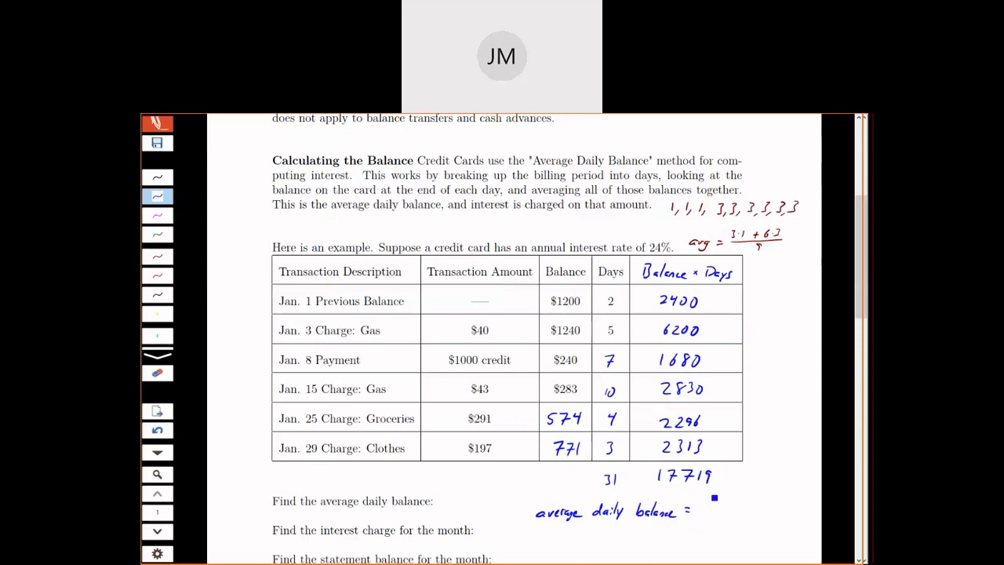
type("17719/31 =")
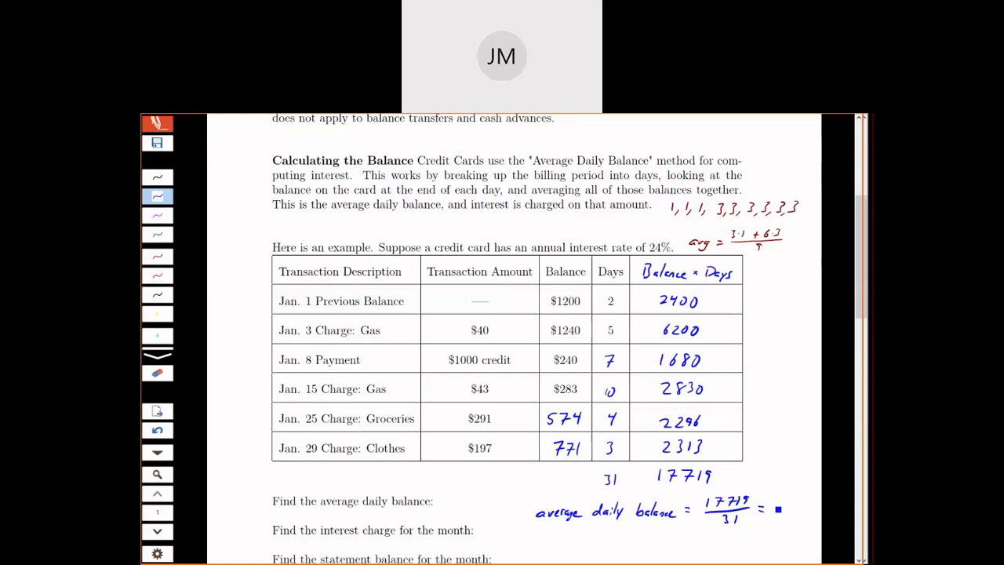
type("571.58")
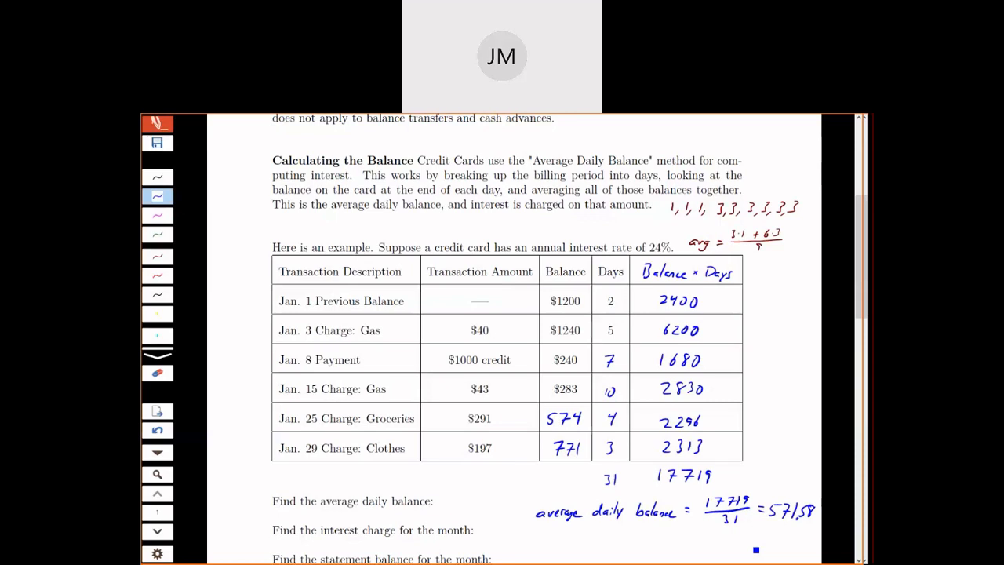
Step: Handwrite 'monthly rate = .24/12' in red under the interest charge question
scroll("down", 3)
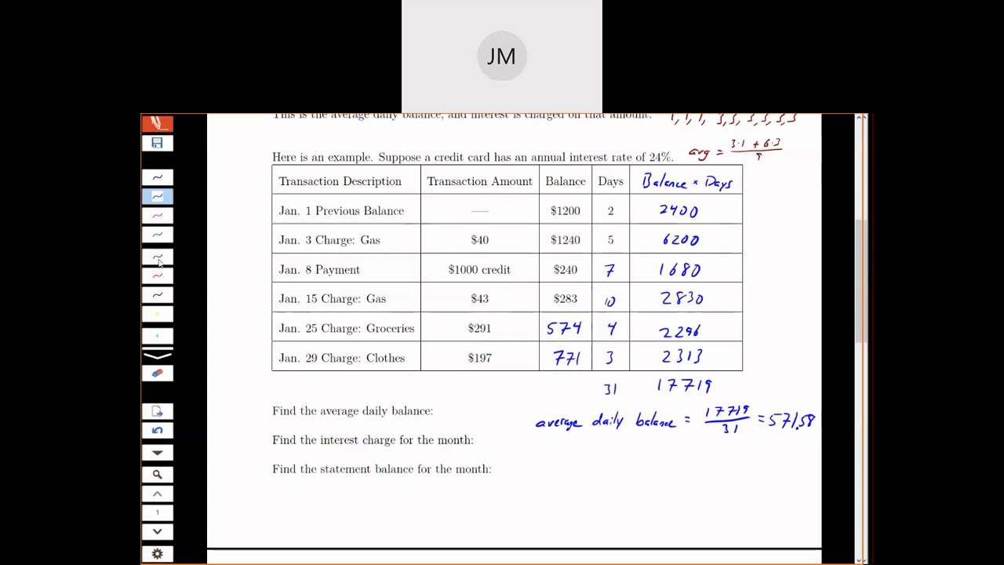
left_click(156, 258)
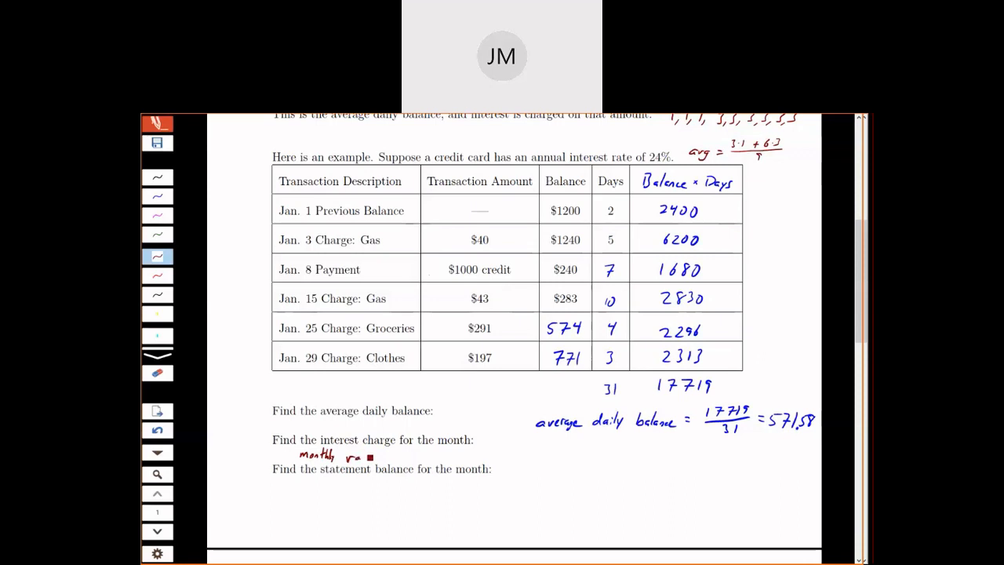
type("rate =")
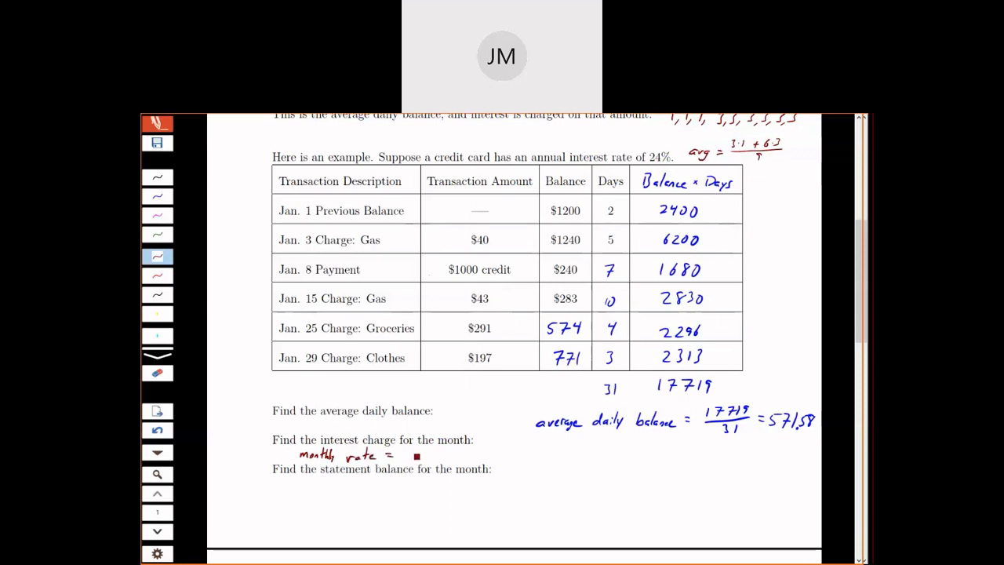
type(".24")
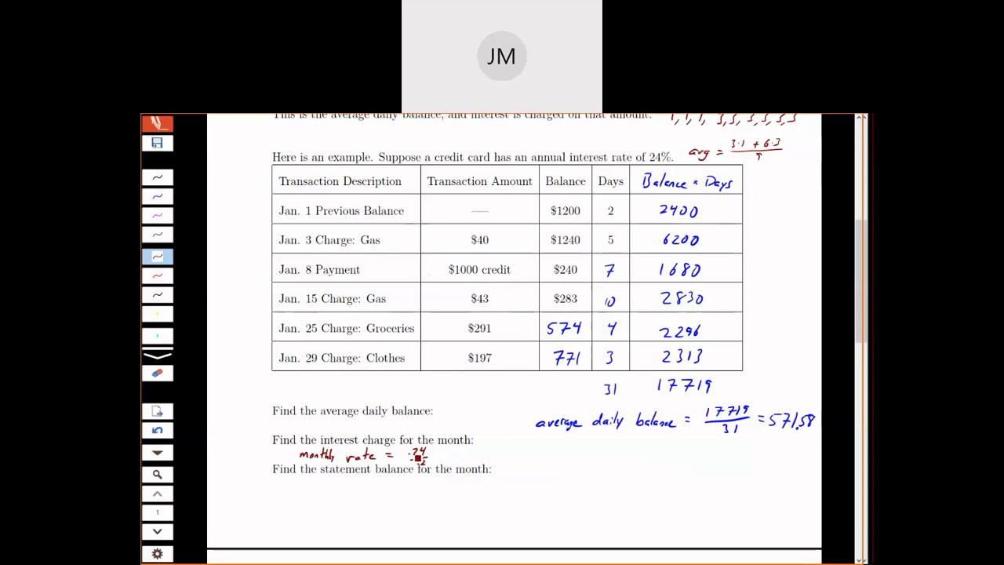
left_click(418, 458)
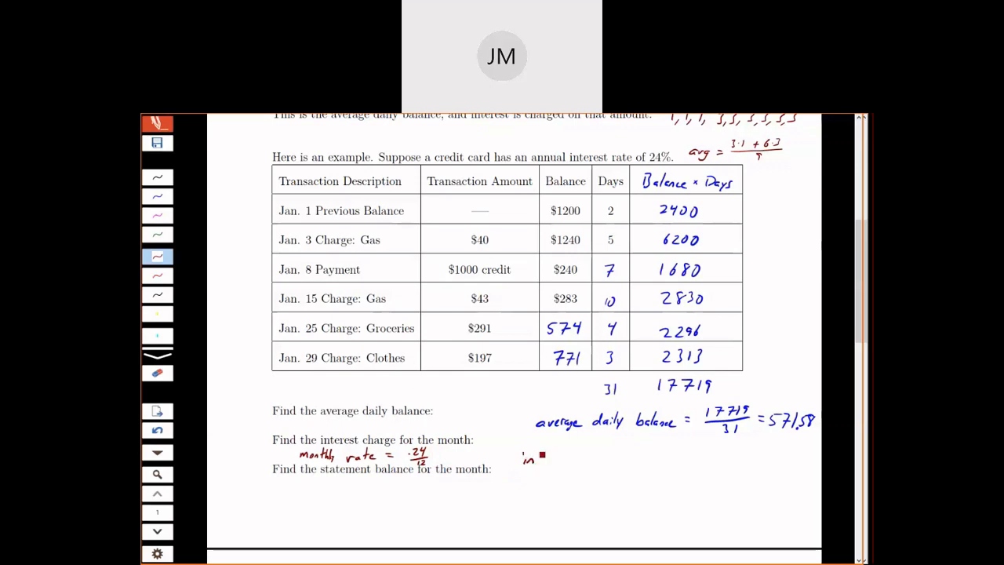
Step: Write interest charge = (.24/12)(571.58) = 11.43 beside the questions
type("interest")
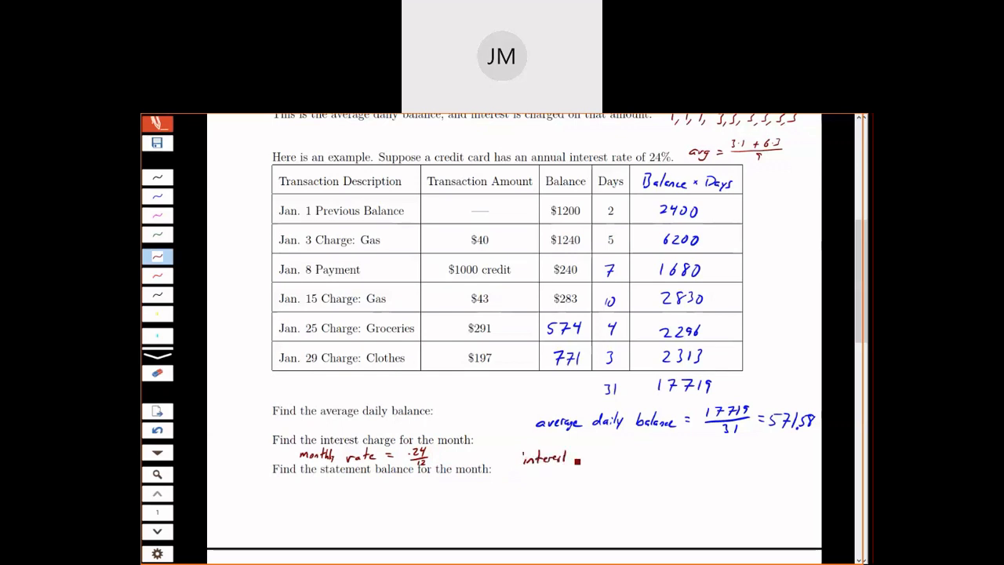
type("charge = (.24/12)(571.58")
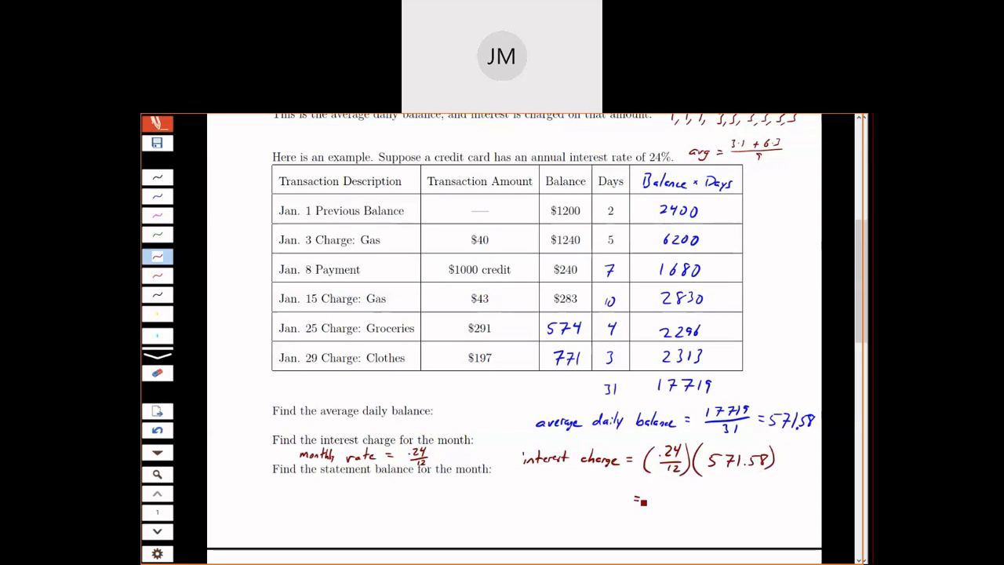
type("11.43")
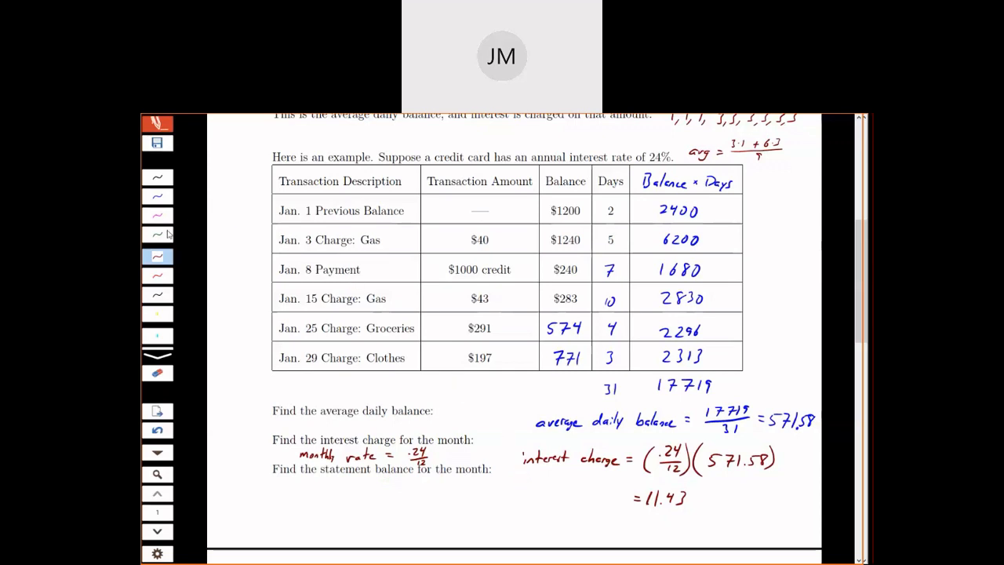
Step: In green, write balance = 771 + 11.43 = 782.43 and circle the result with the highlighter
left_click(157, 236)
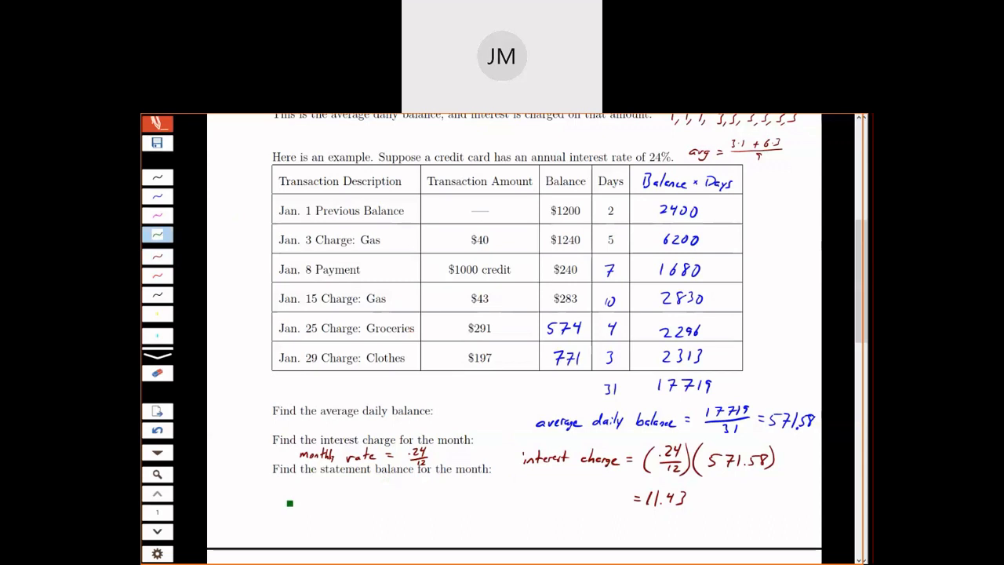
type("balance =")
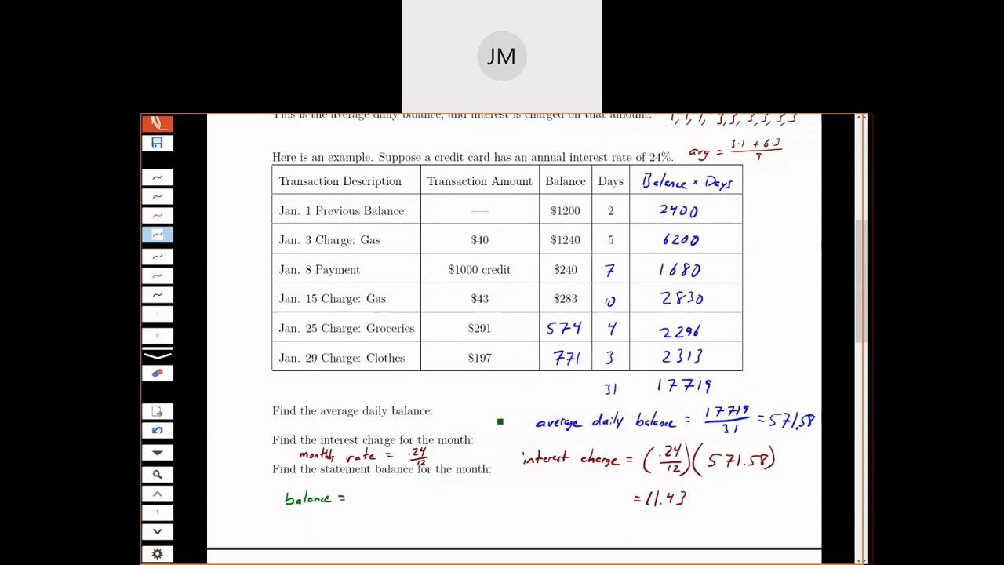
type("771")
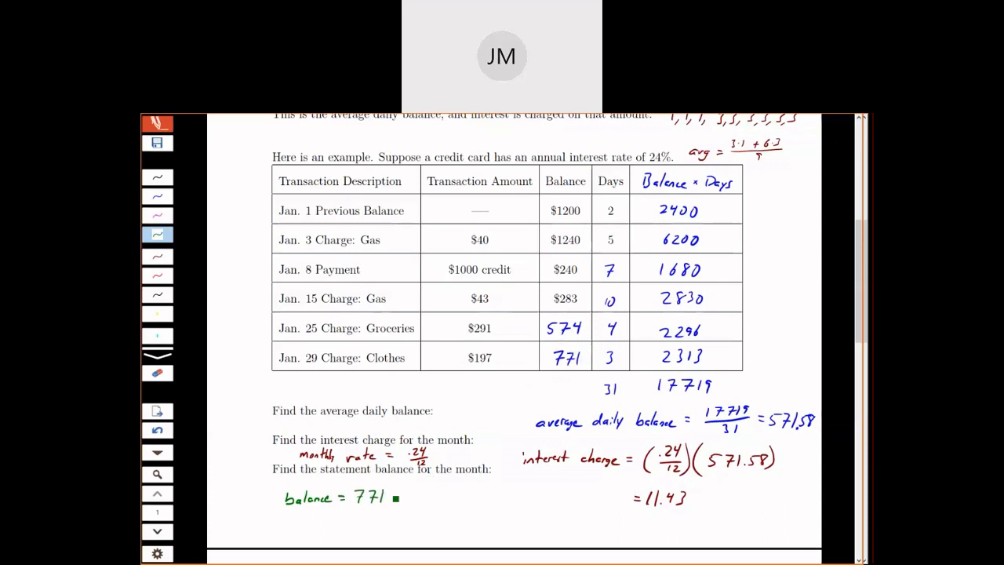
type("+ 11.43")
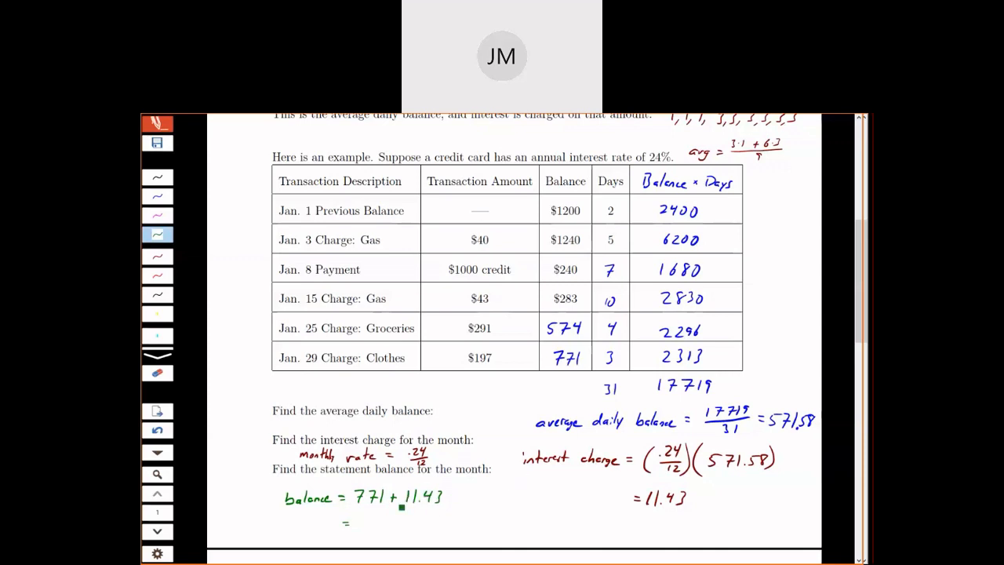
type("782.")
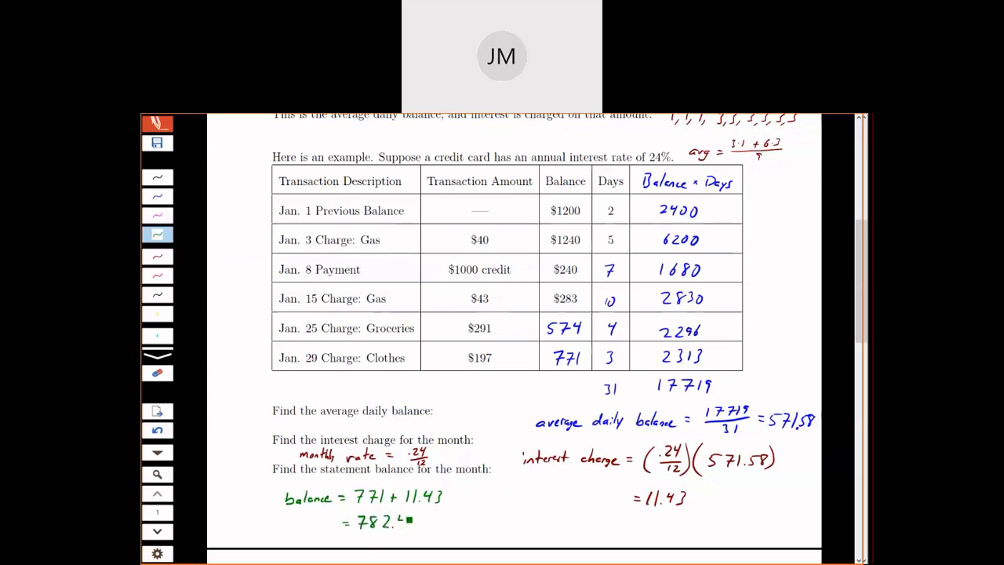
left_click(157, 335)
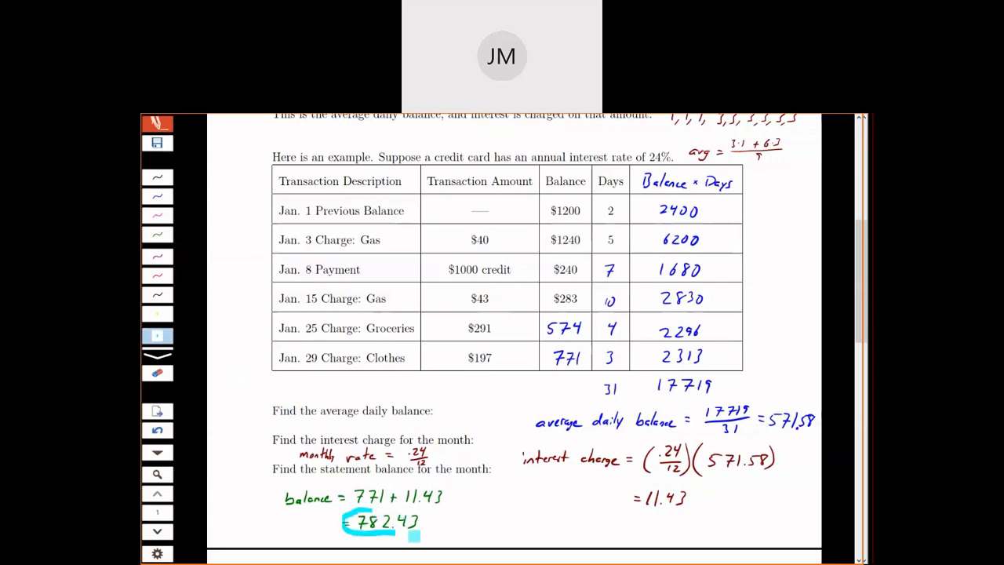